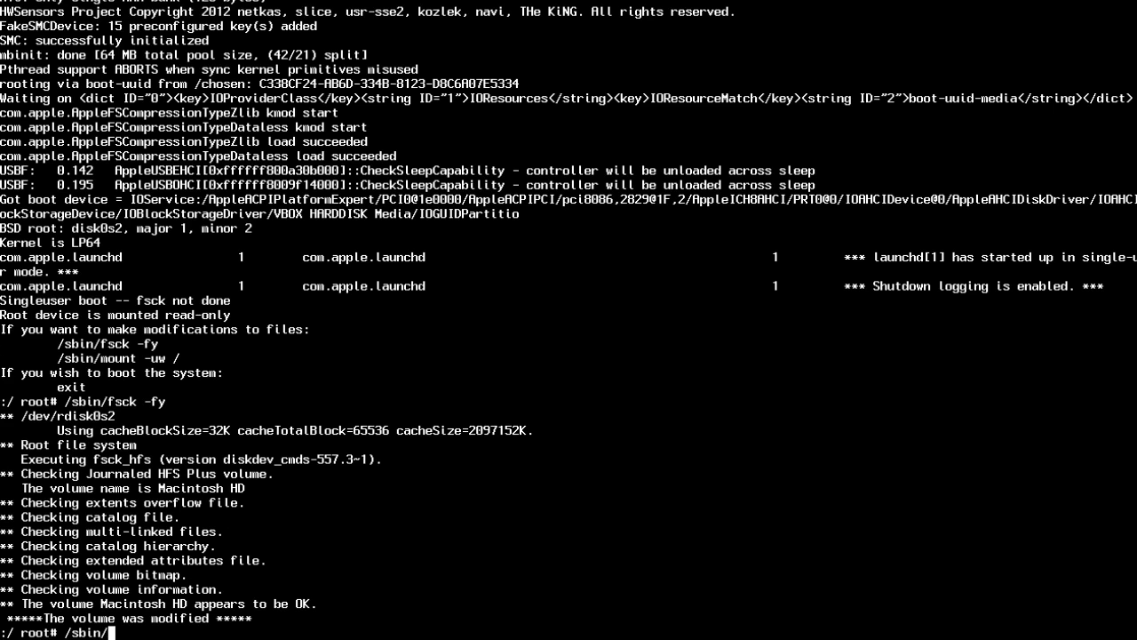
Remount the startup disk writable with mount -uw /, begin launchctl, and submit the login password.
{"action": "type", "text": "mount -uw"}
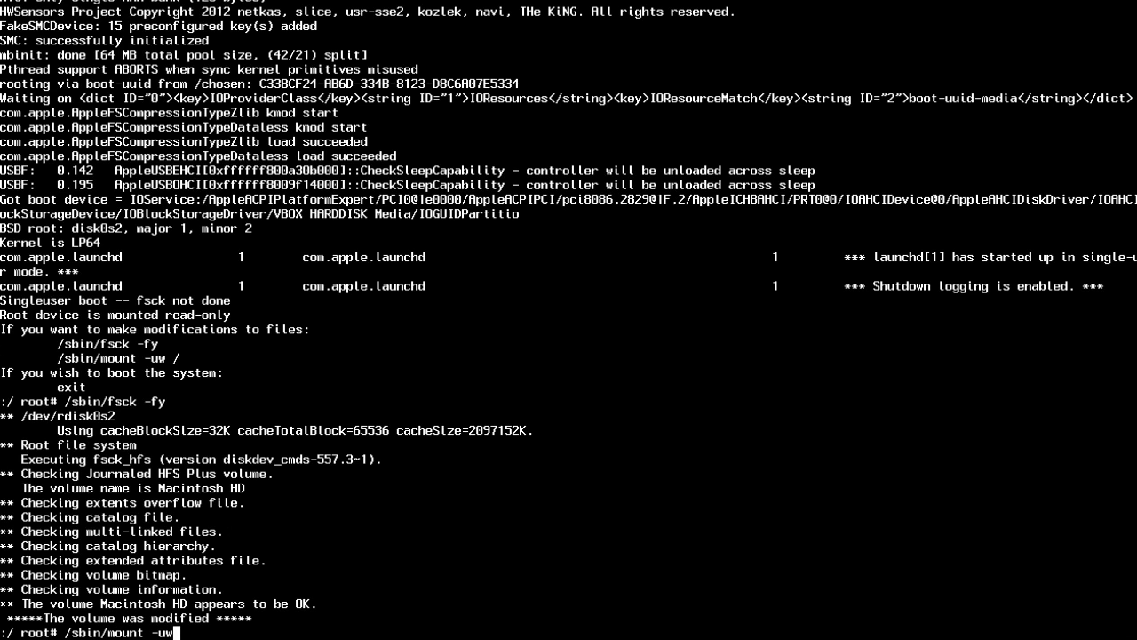
{"action": "type", "text": "/"}
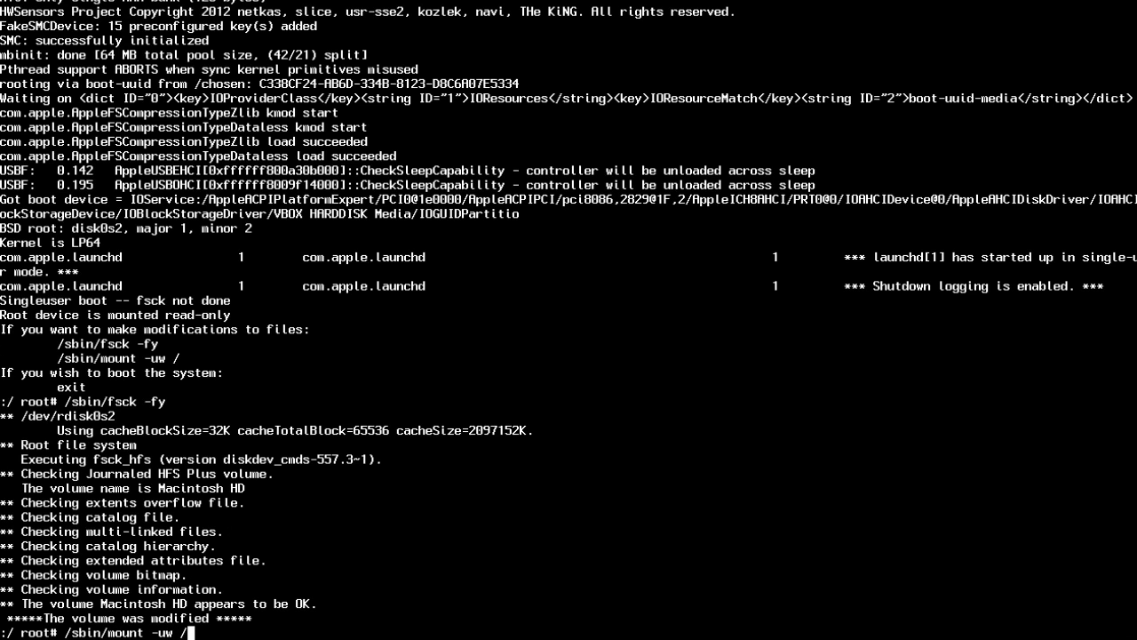
{"action": "key", "text": "Return"}
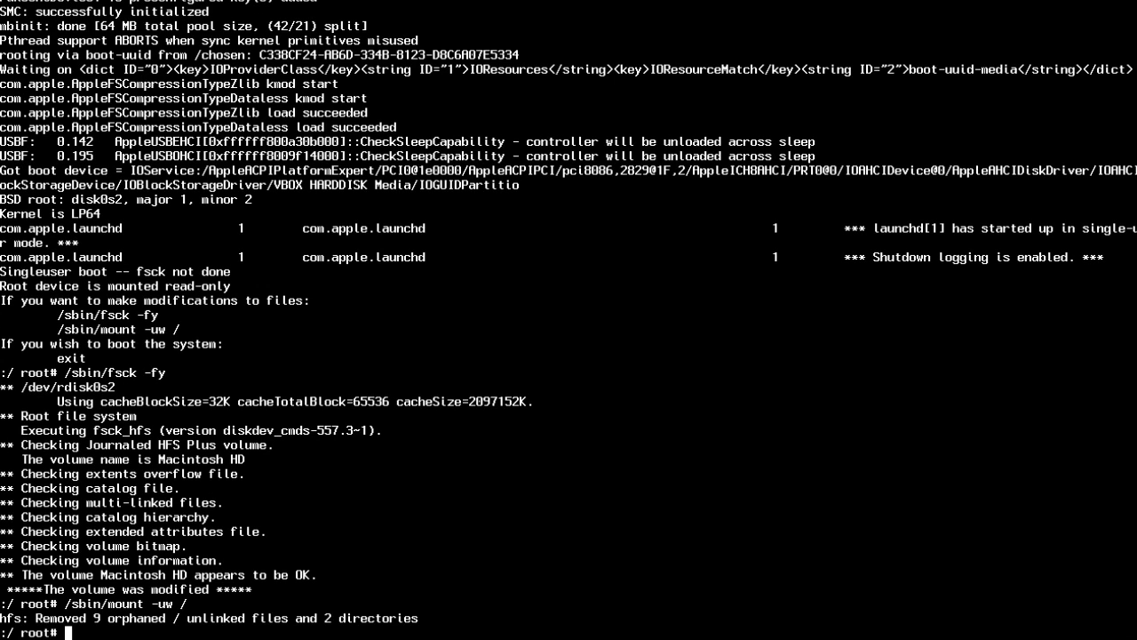
{"action": "type", "text": "launchctl"}
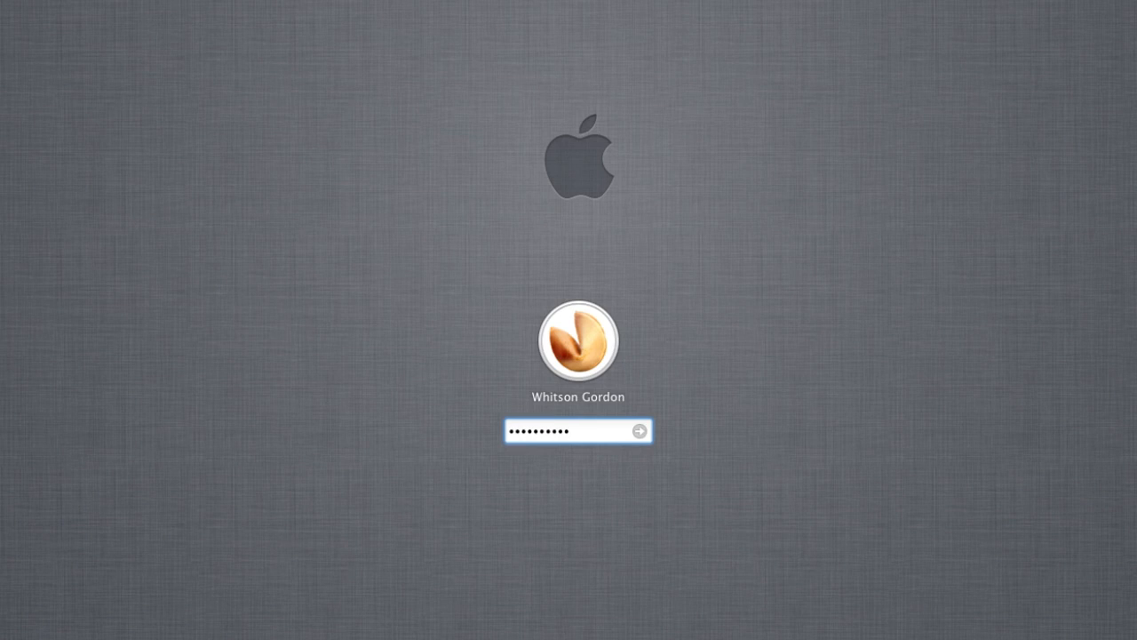
{"action": "left_click", "coordinate": [640, 430]}
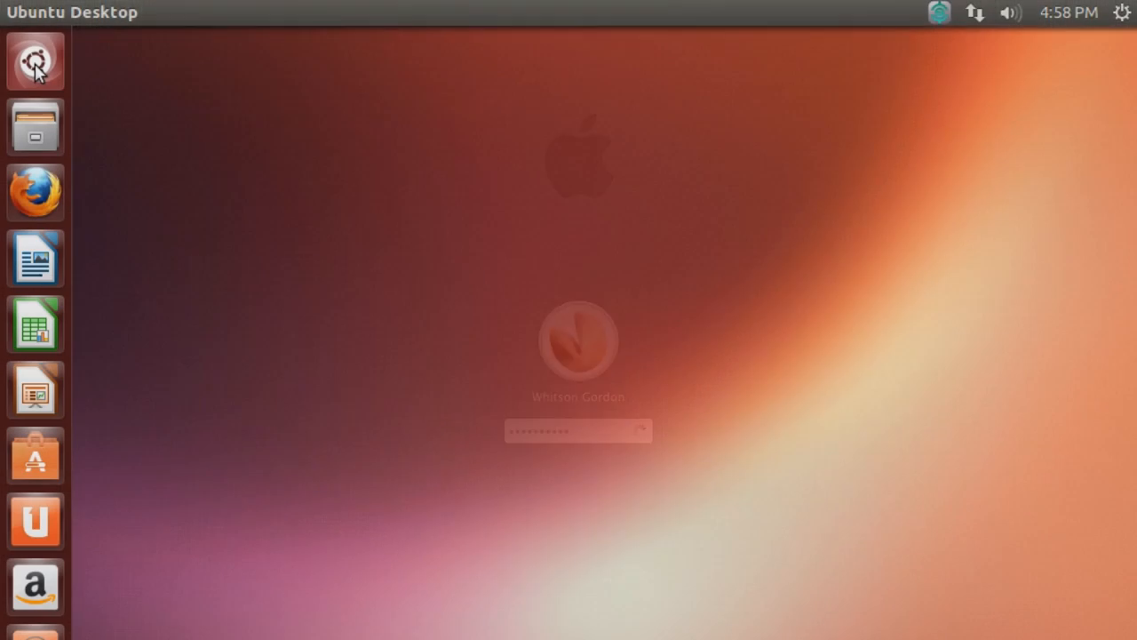
Launch Terminal from the Dash, run sudo nautilus with the password, and enter Documents.
{"action": "type", "text": "terminal"}
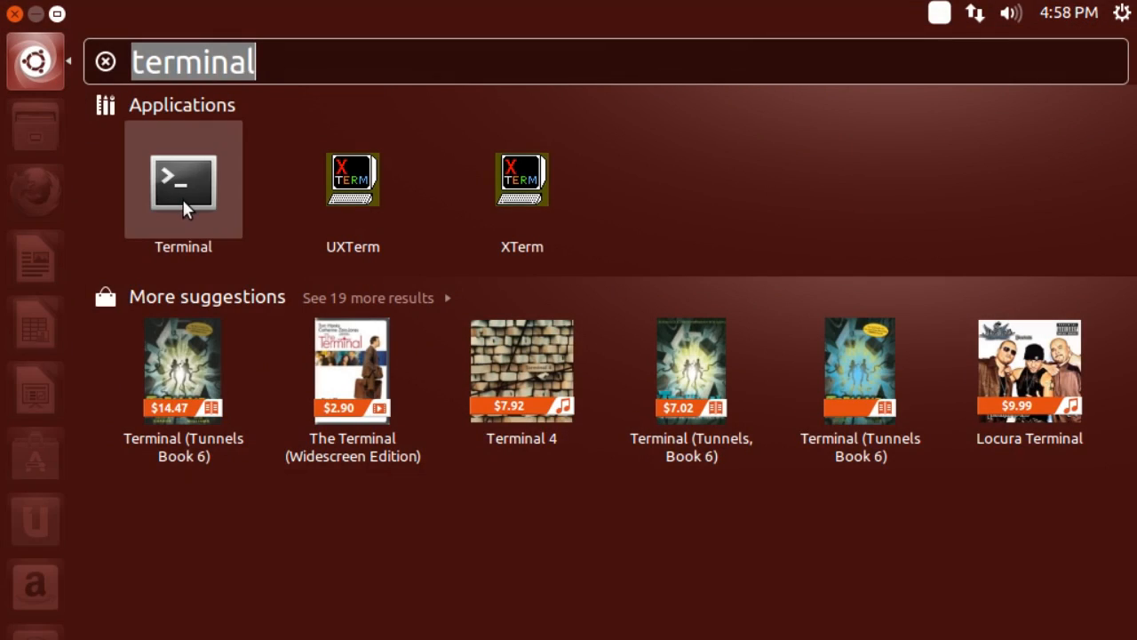
{"action": "left_click", "coordinate": [181, 181]}
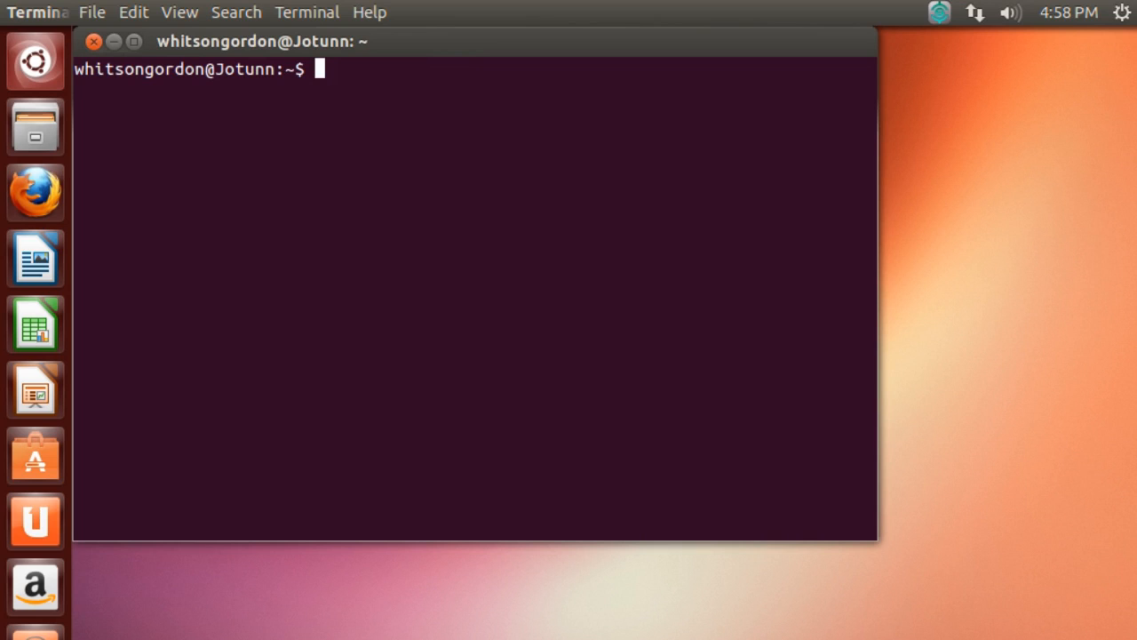
{"action": "type", "text": "sudo nautilus"}
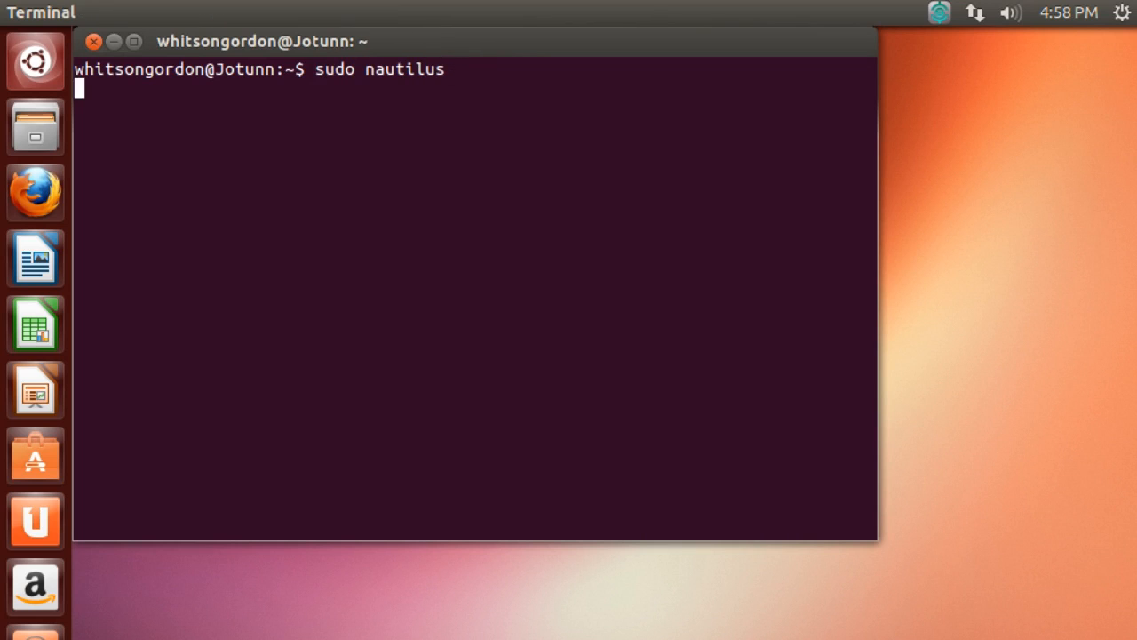
{"action": "type", "text": "********"}
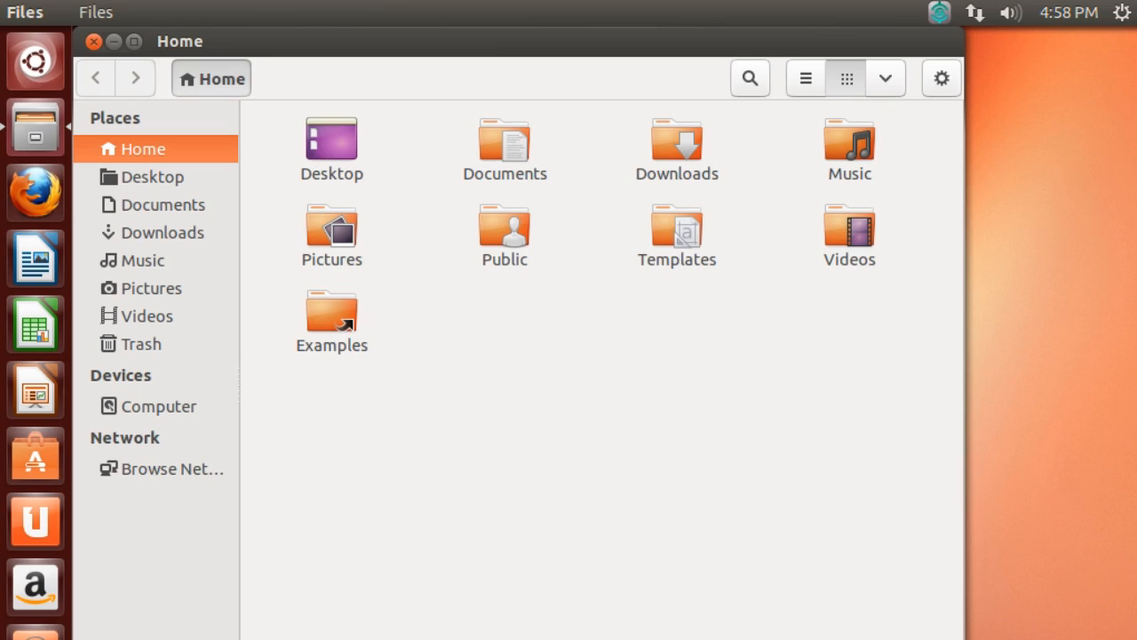
{"action": "mouse_move", "coordinate": [199, 79]}
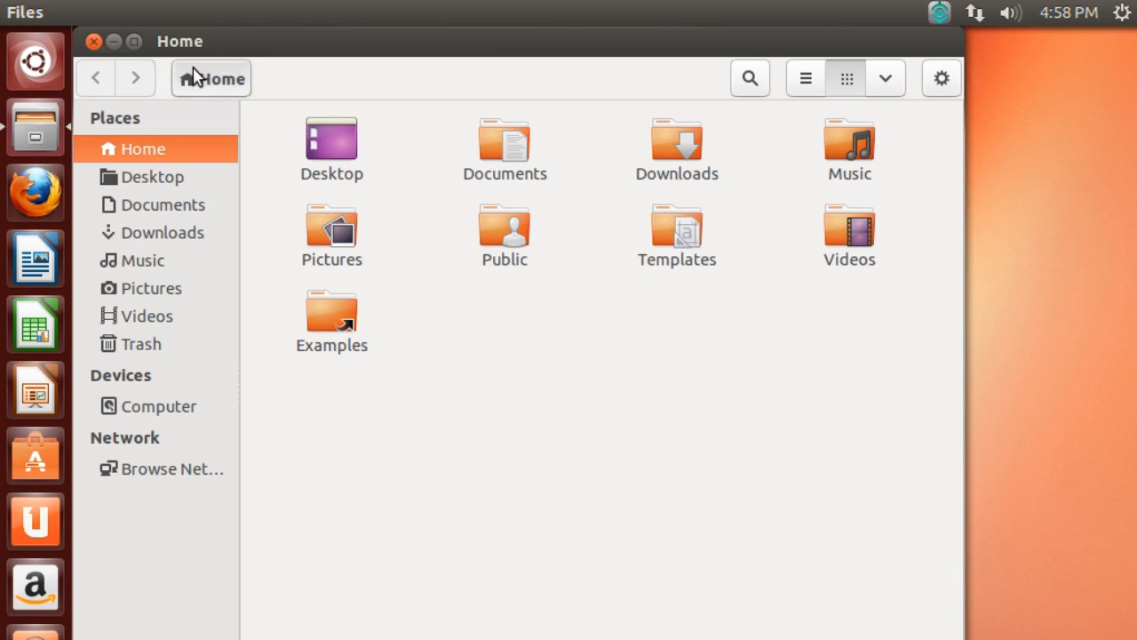
{"action": "mouse_move", "coordinate": [80, 52]}
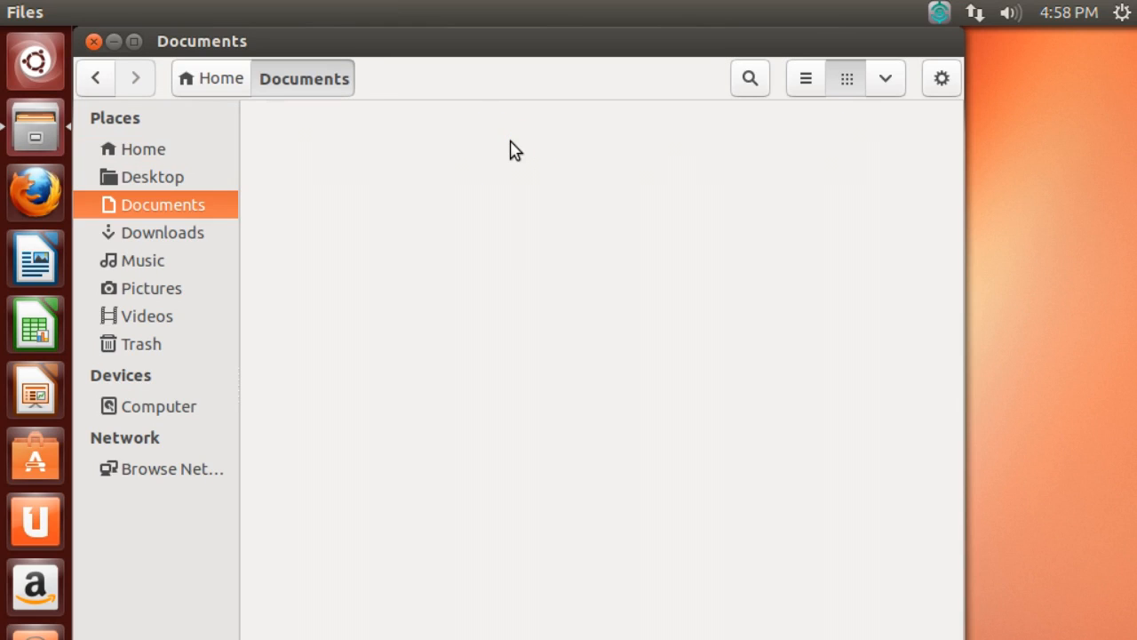
{"action": "left_click", "coordinate": [210, 78]}
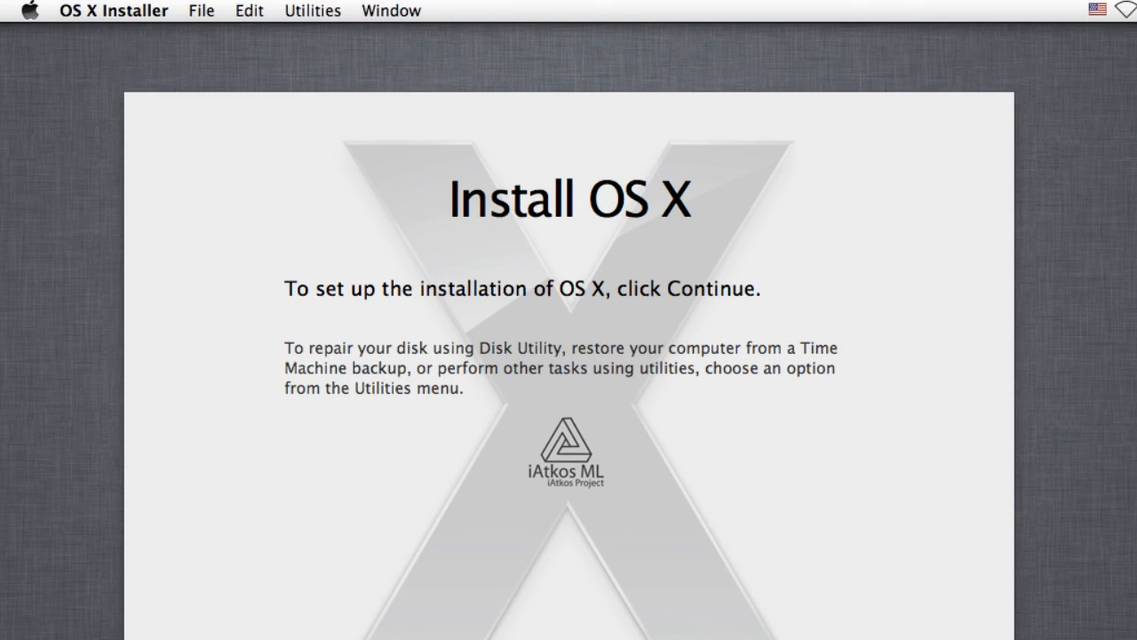
{"action": "mouse_move", "coordinate": [295, 183]}
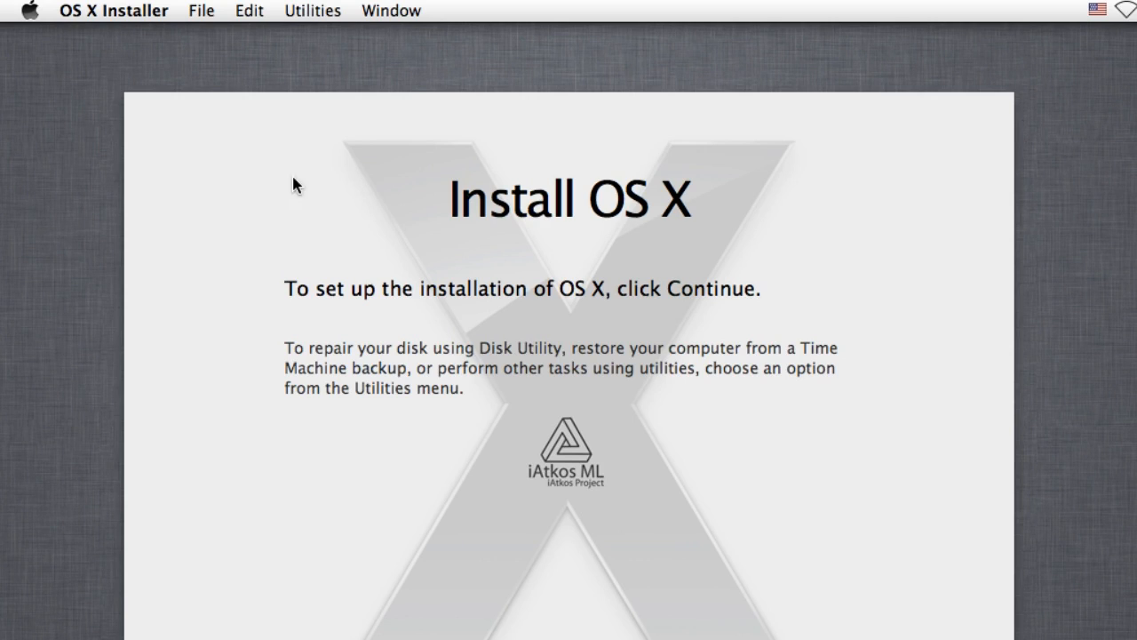
Show the installer's Utilities menu listing Disk Utility, Terminal and Reset Password.
{"action": "left_click", "coordinate": [313, 10]}
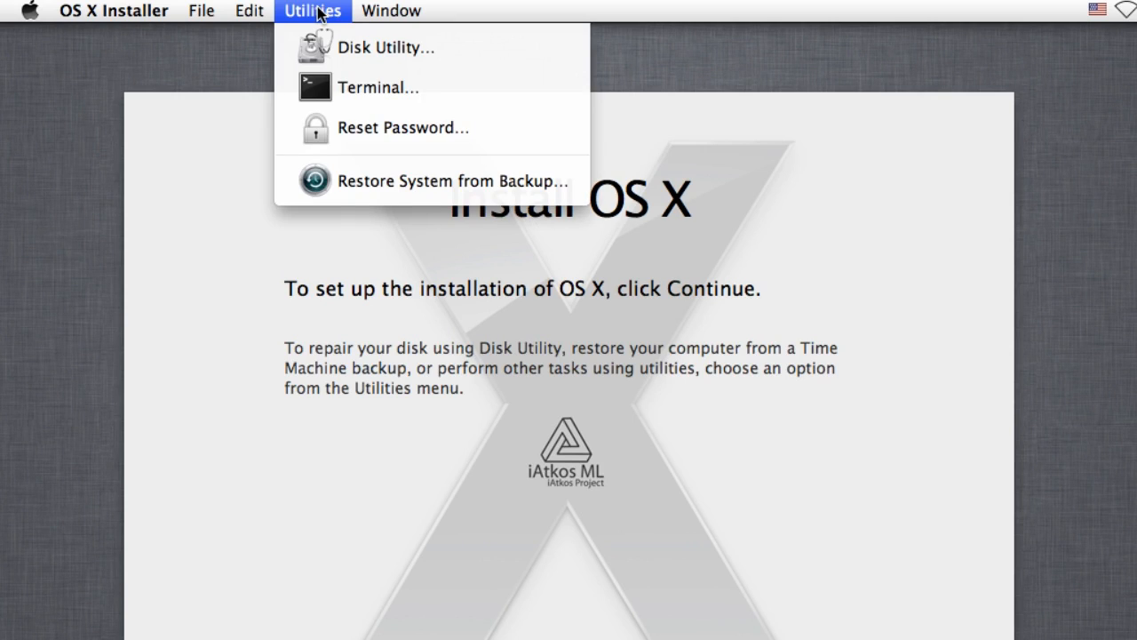
{"action": "mouse_move", "coordinate": [483, 139]}
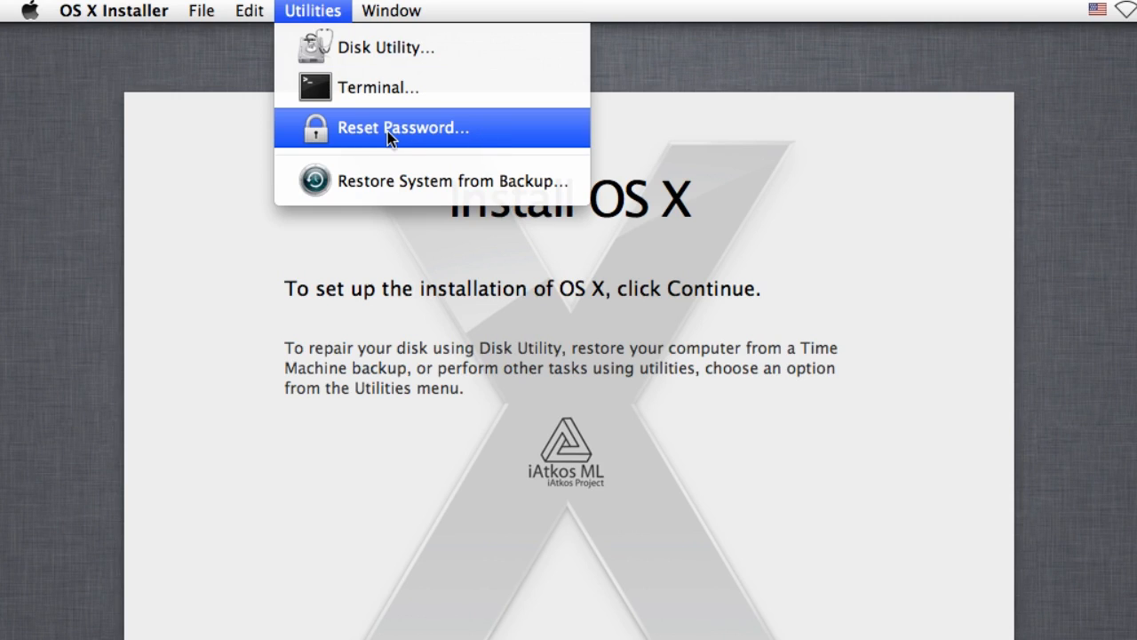
{"action": "mouse_move", "coordinate": [387, 142]}
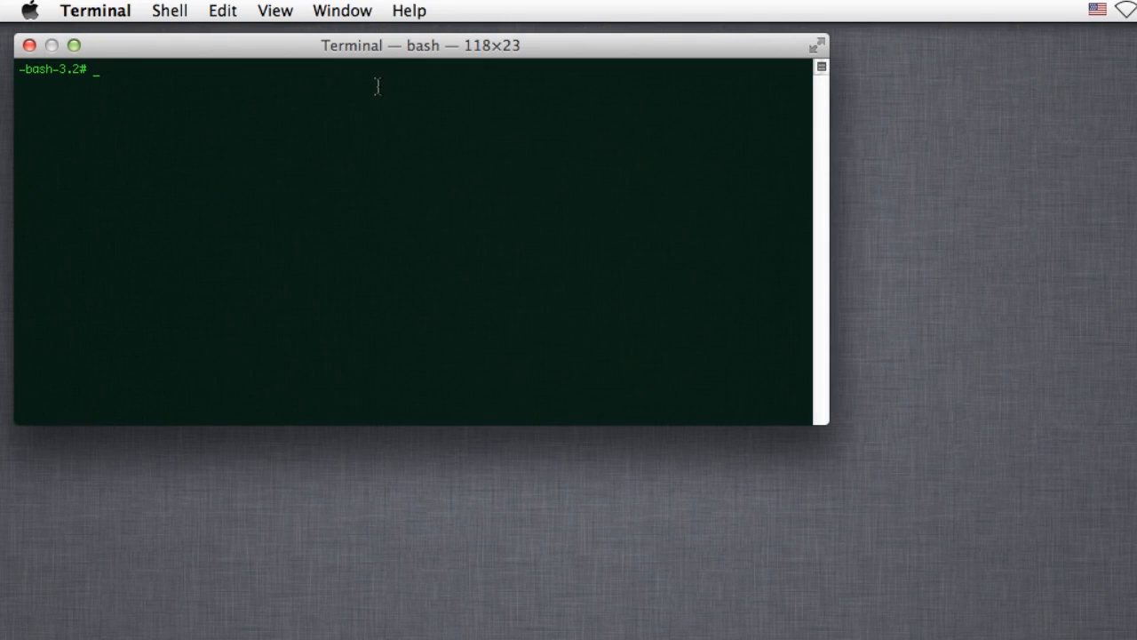
Run resetpassword and choose the user account on the Macintosh HD volume.
{"action": "type", "text": "resetpassword"}
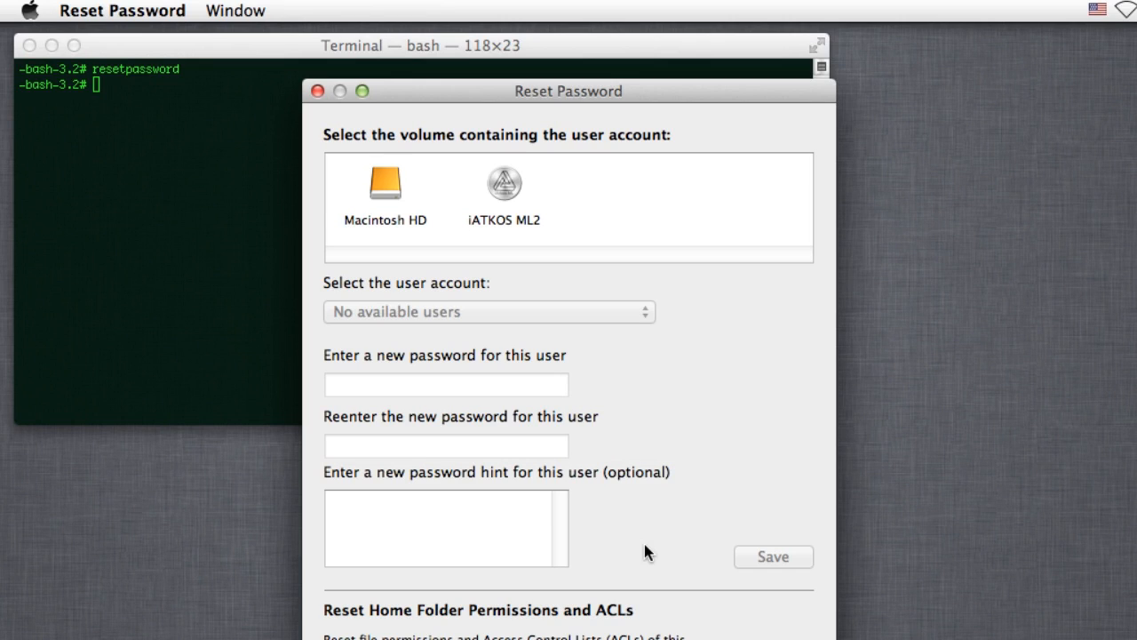
{"action": "left_click", "coordinate": [384, 186]}
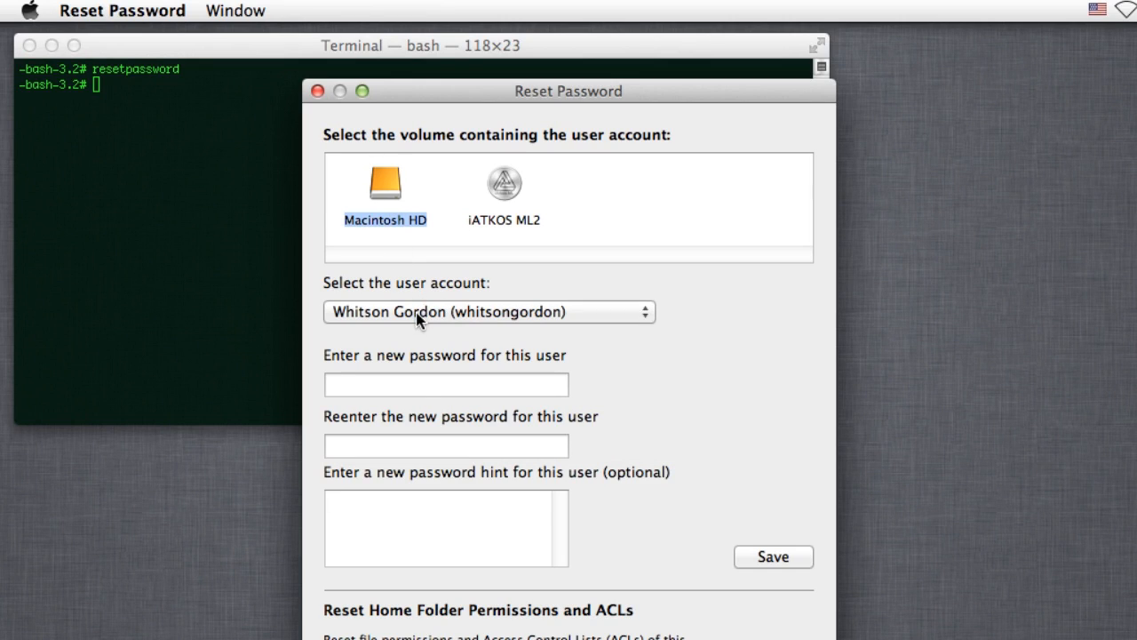
{"action": "left_click", "coordinate": [446, 384]}
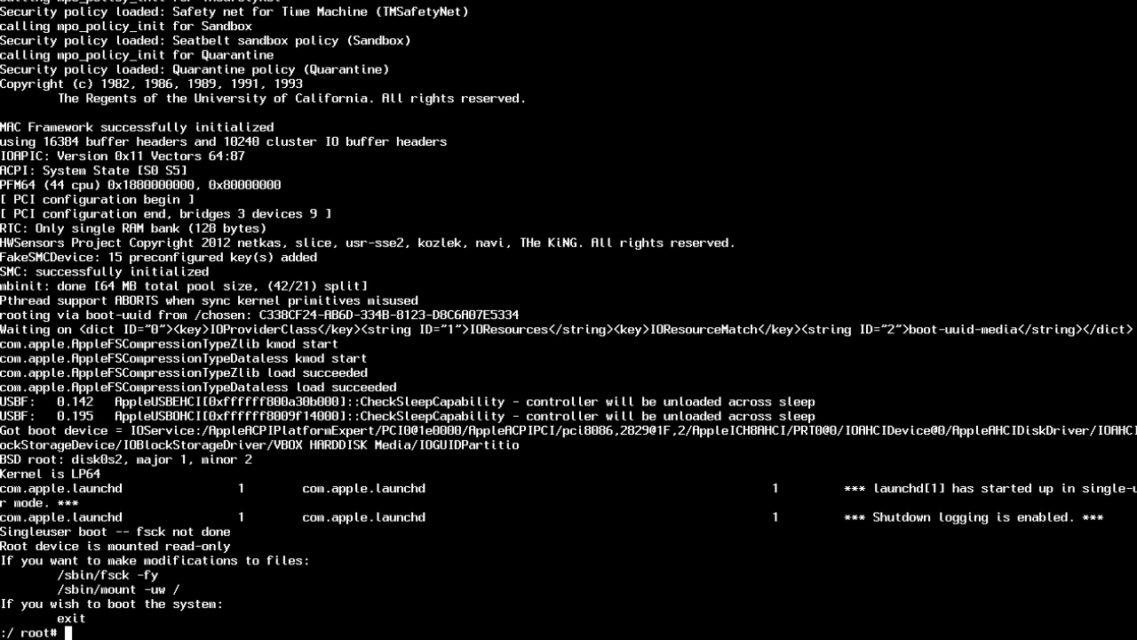
Run /sbin/fsck -fy on Macintosh HD, then remount / writable with /sbin/mount -uw.
{"action": "type", "text": "/sbin/fsck"}
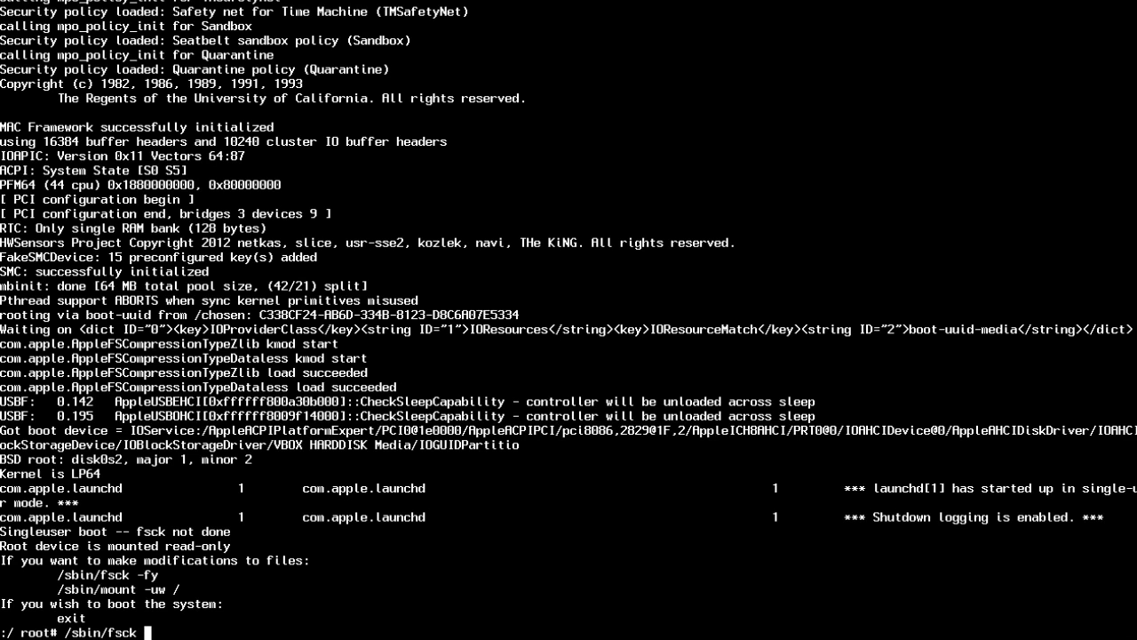
{"action": "type", "text": "-fy"}
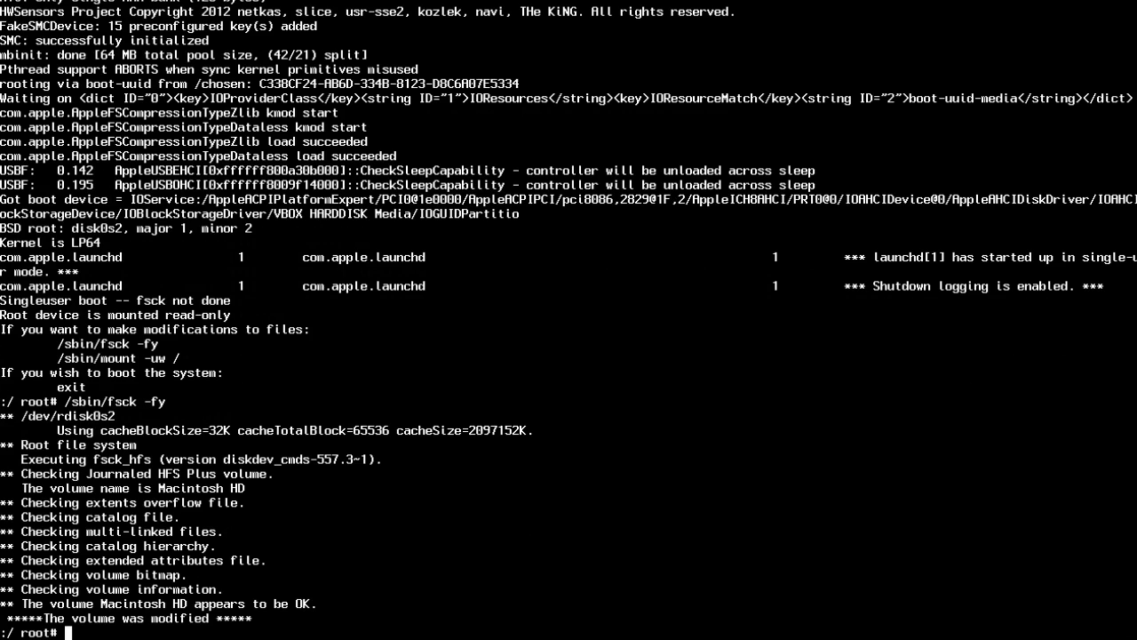
{"action": "type", "text": "/sbin/mount -uw /"}
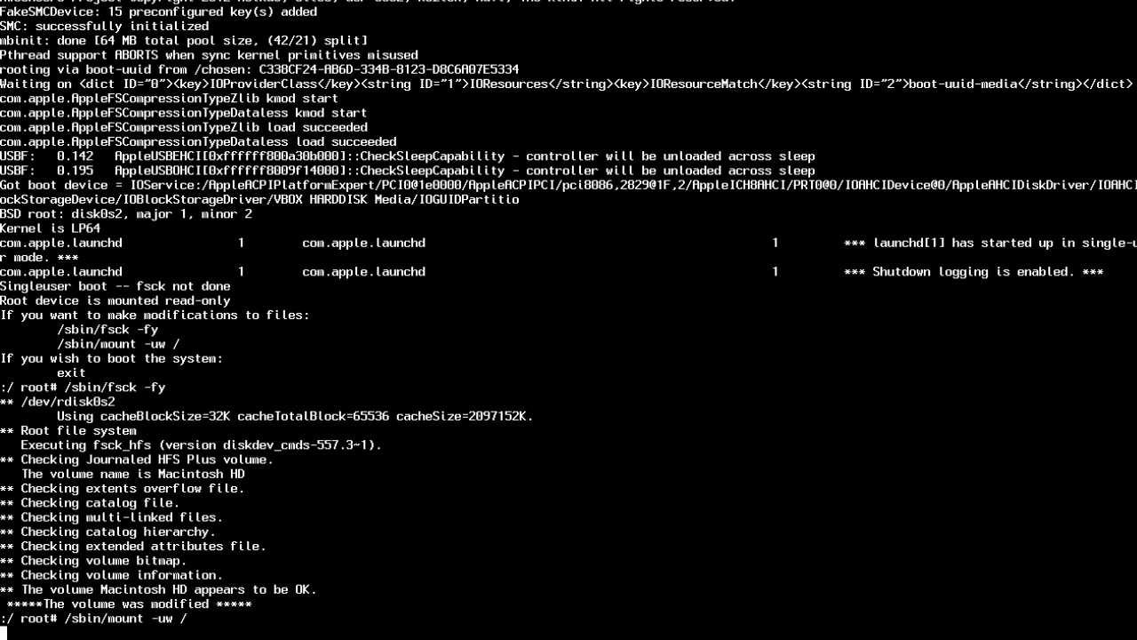
{"action": "key", "text": "Return"}
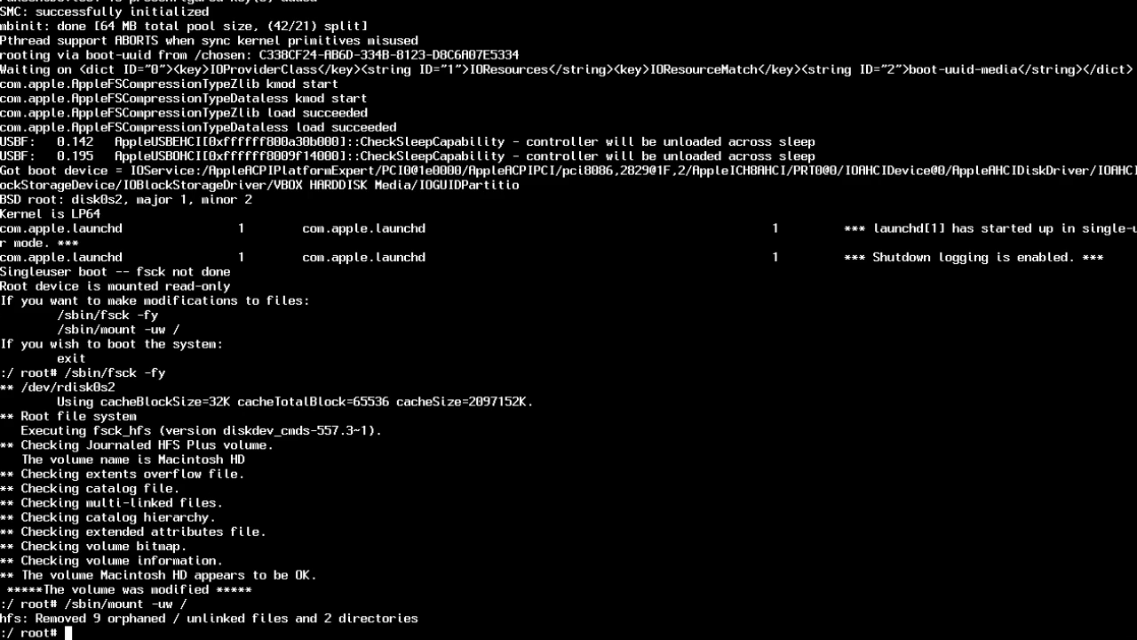
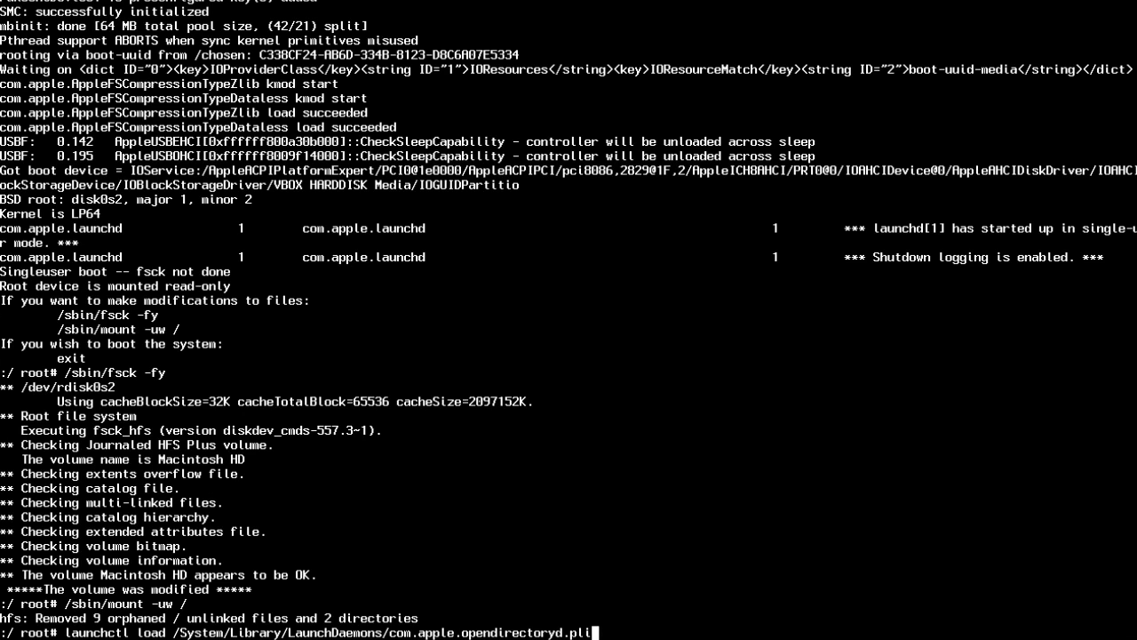
Load /System/Library/LaunchDaemons/com.apple.opendirectoryd.plist with launchctl.
{"action": "key", "text": "Return"}
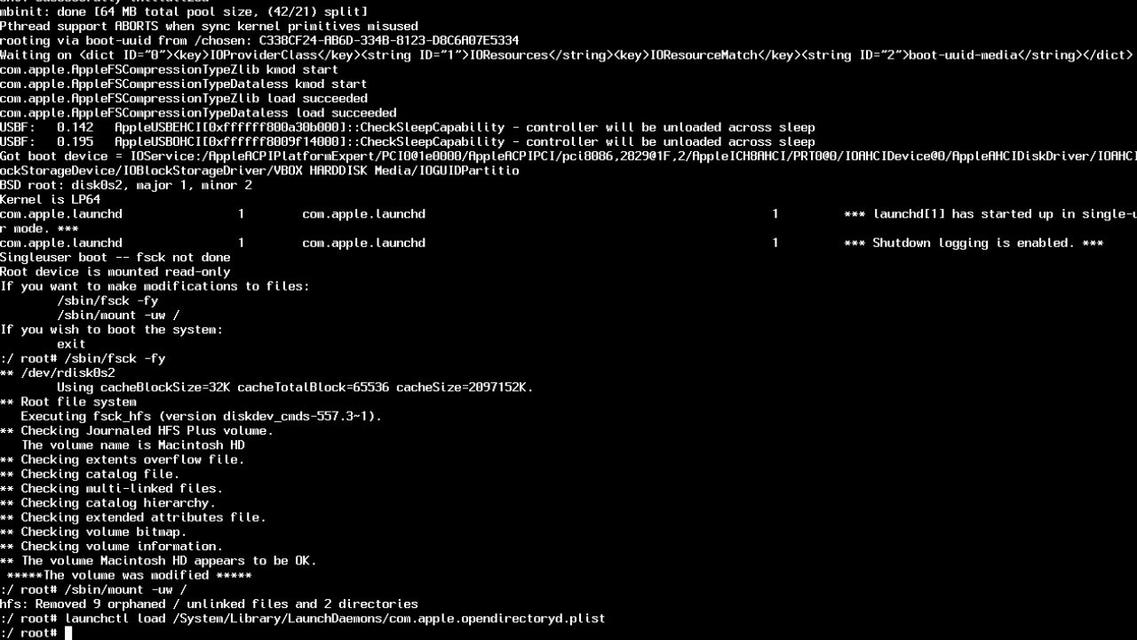
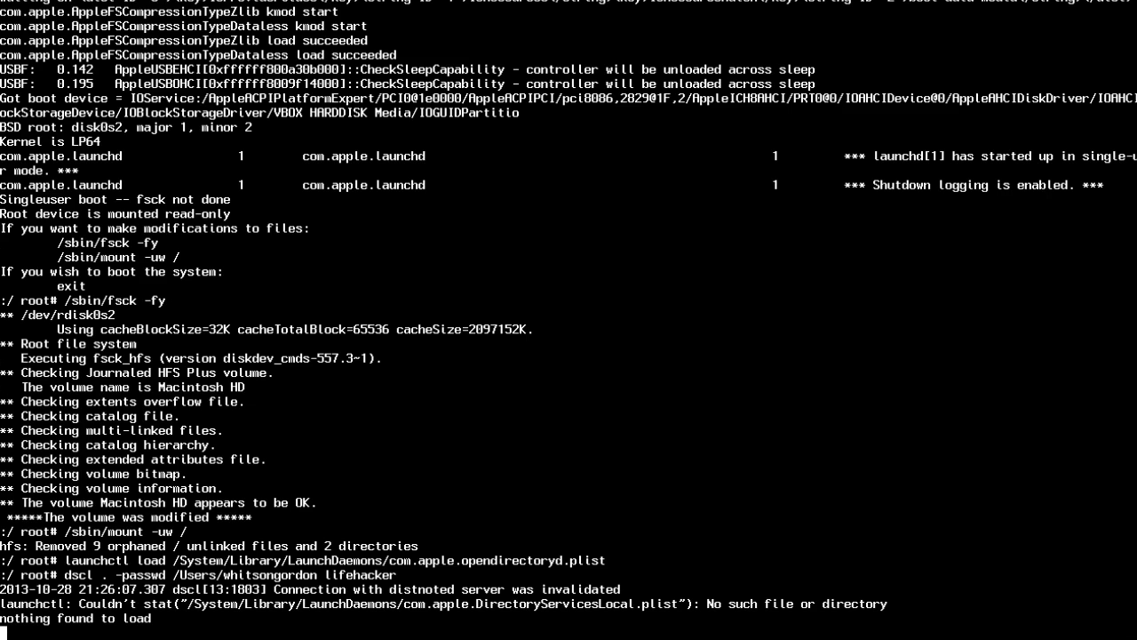
Enter passwd root to change the root account's password.
{"action": "type", "text": "p"}
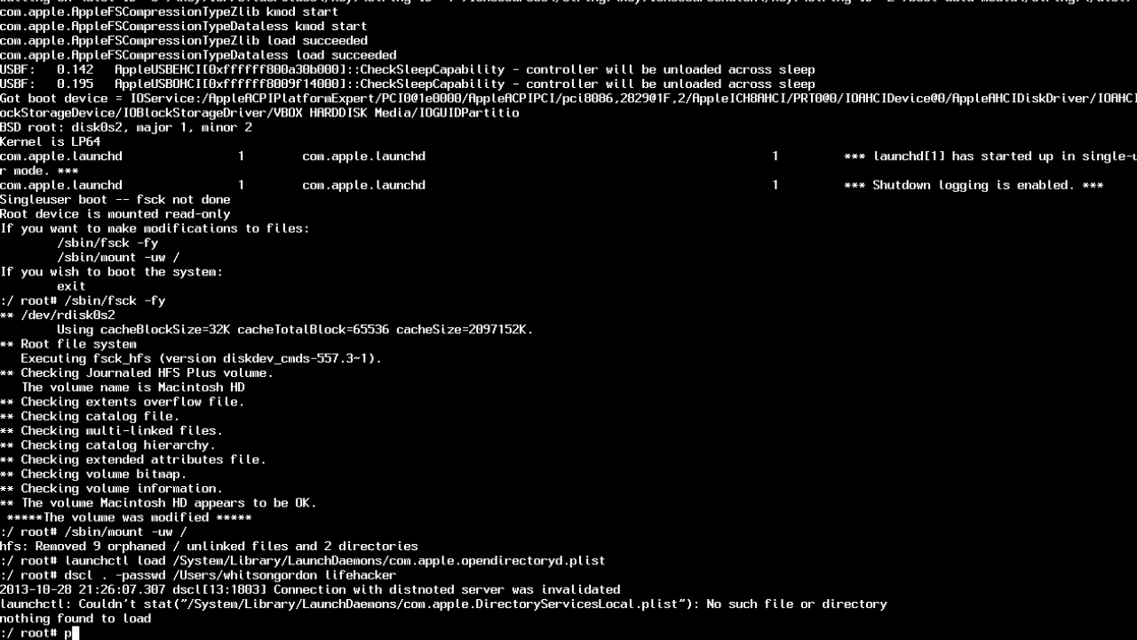
{"action": "type", "text": "asswd roo"}
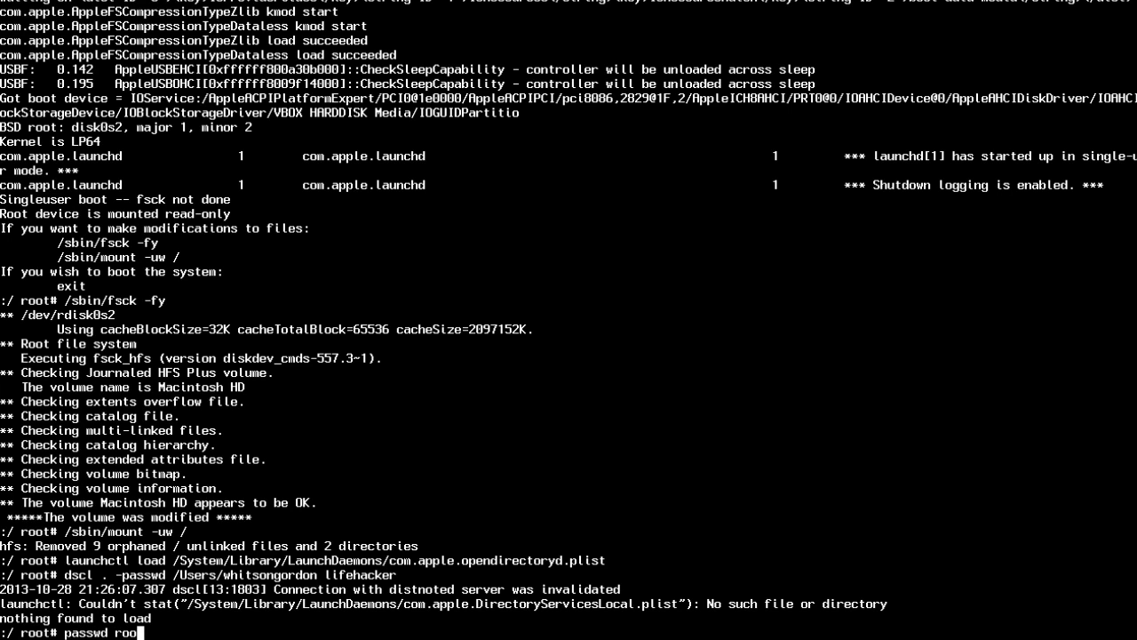
{"action": "type", "text": "t"}
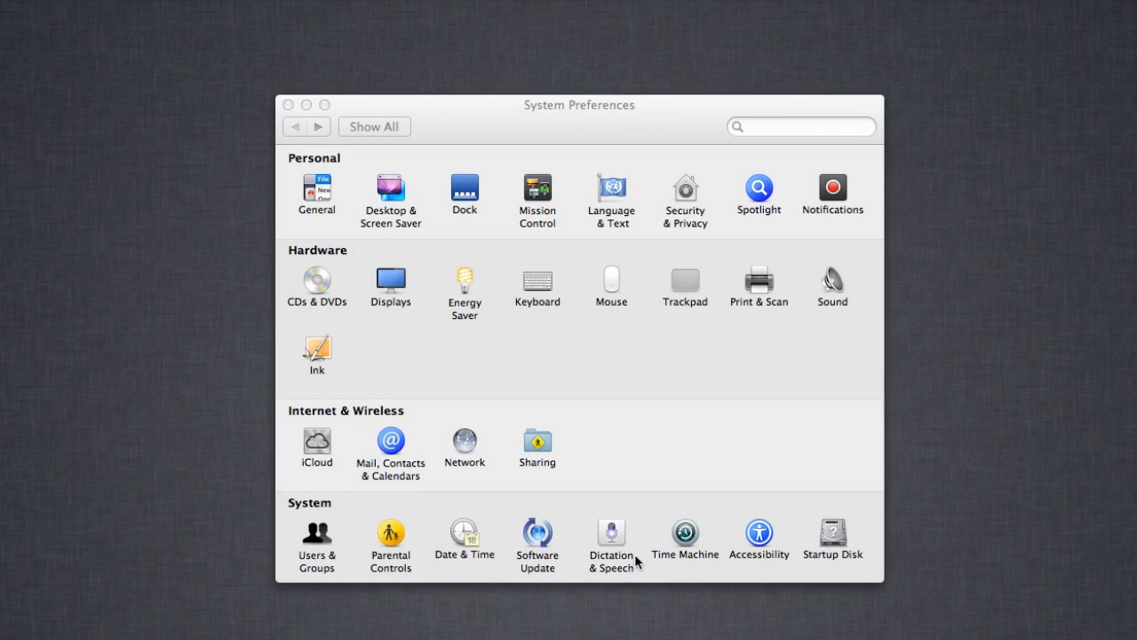
{"action": "mouse_move", "coordinate": [679, 199]}
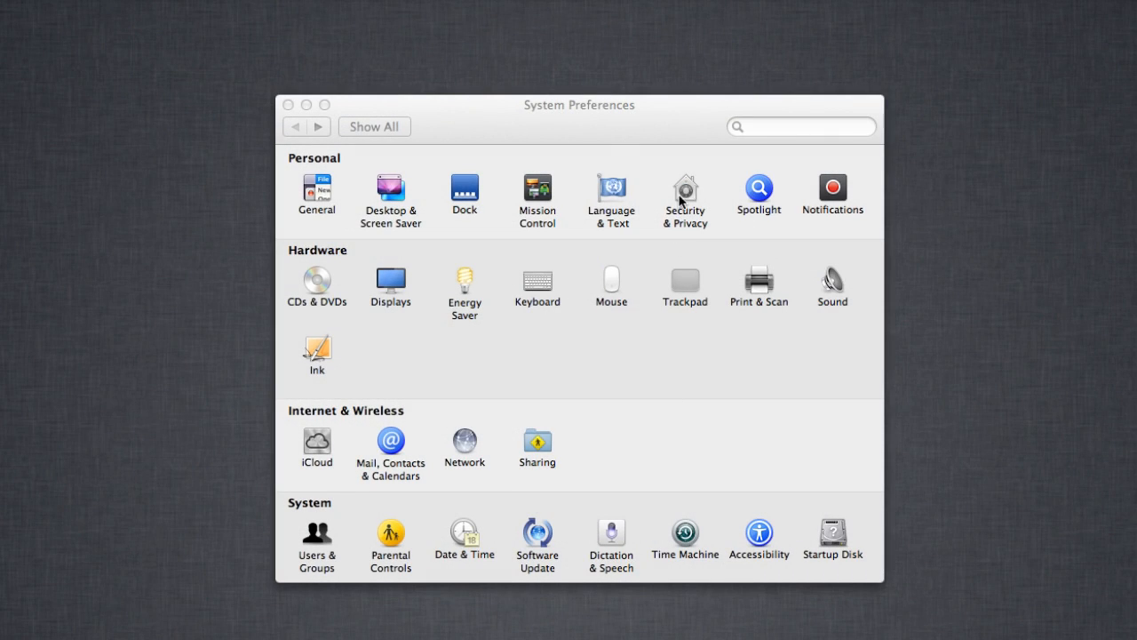
Unlock the FileVault pane of Security & Privacy with the administrator password.
{"action": "left_click", "coordinate": [684, 188]}
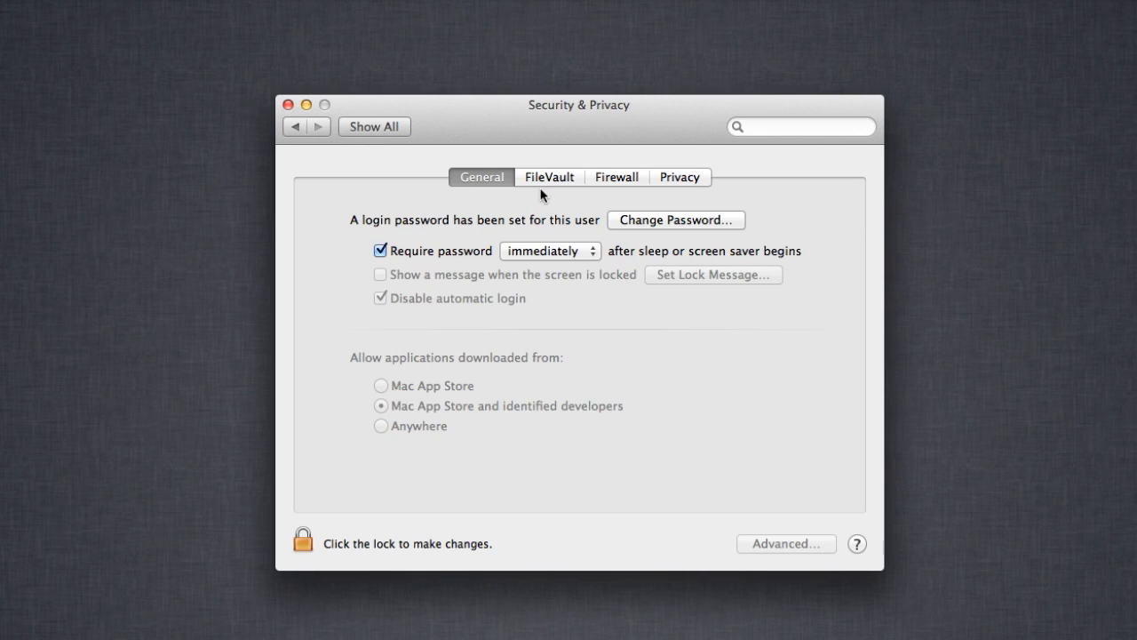
{"action": "left_click", "coordinate": [548, 178]}
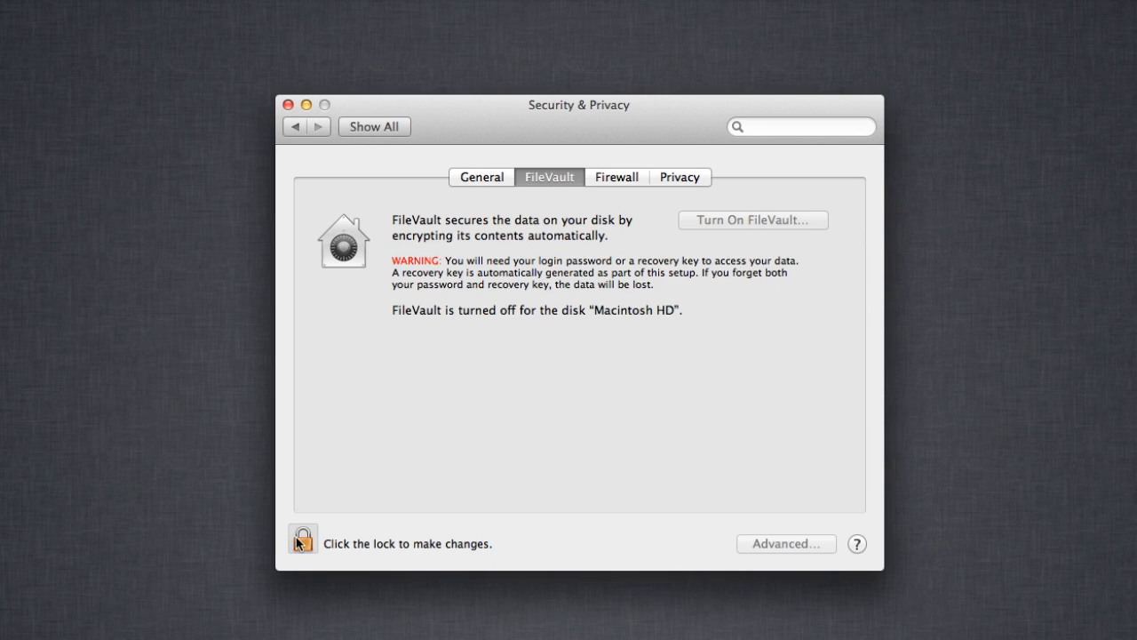
{"action": "left_click", "coordinate": [302, 540]}
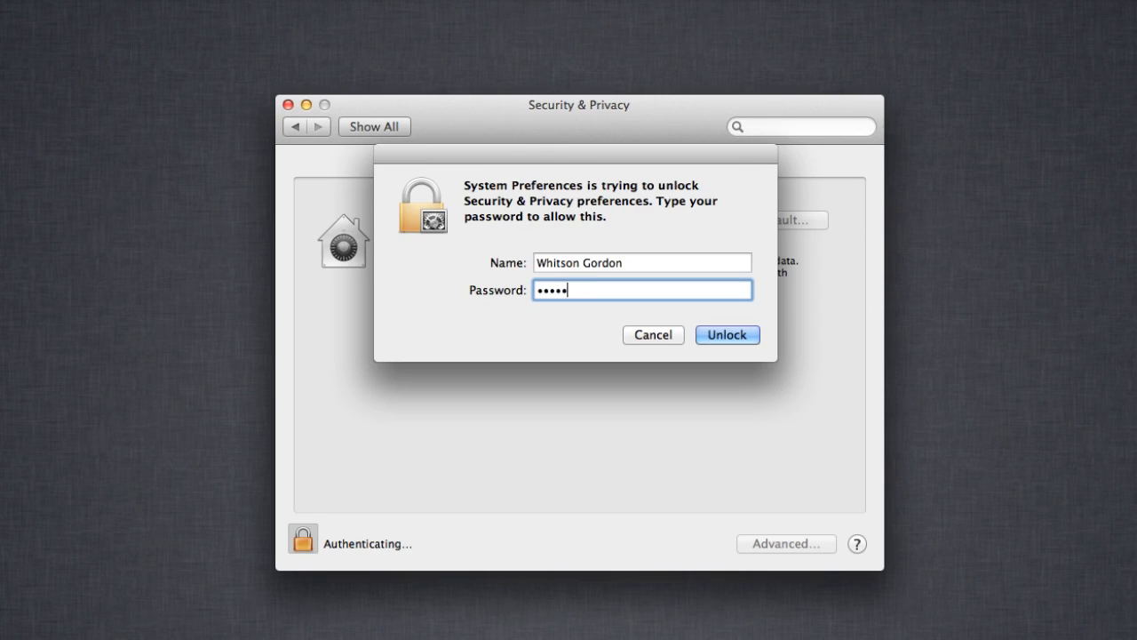
{"action": "left_click", "coordinate": [729, 334]}
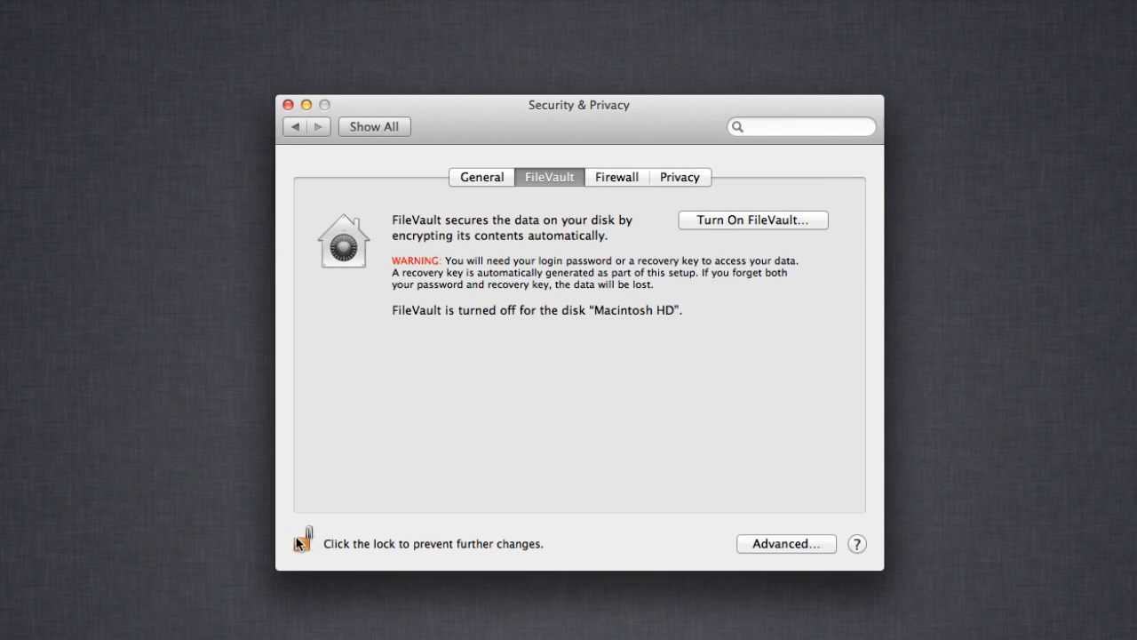